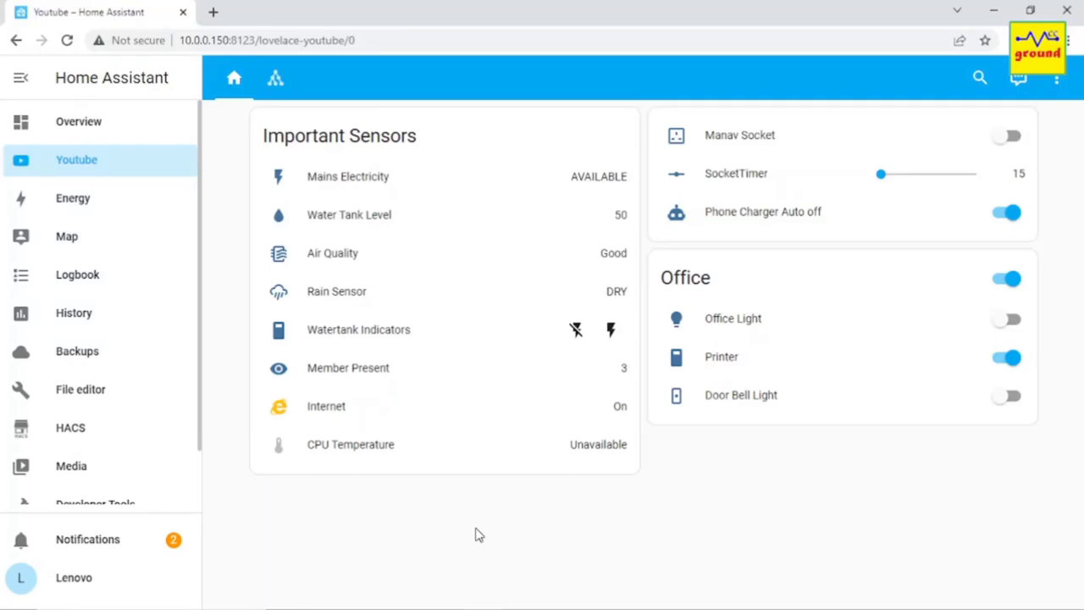
Step: View the Settings page listing the 'Command Line YAML configuration has moved' repair
scroll("down", 3)
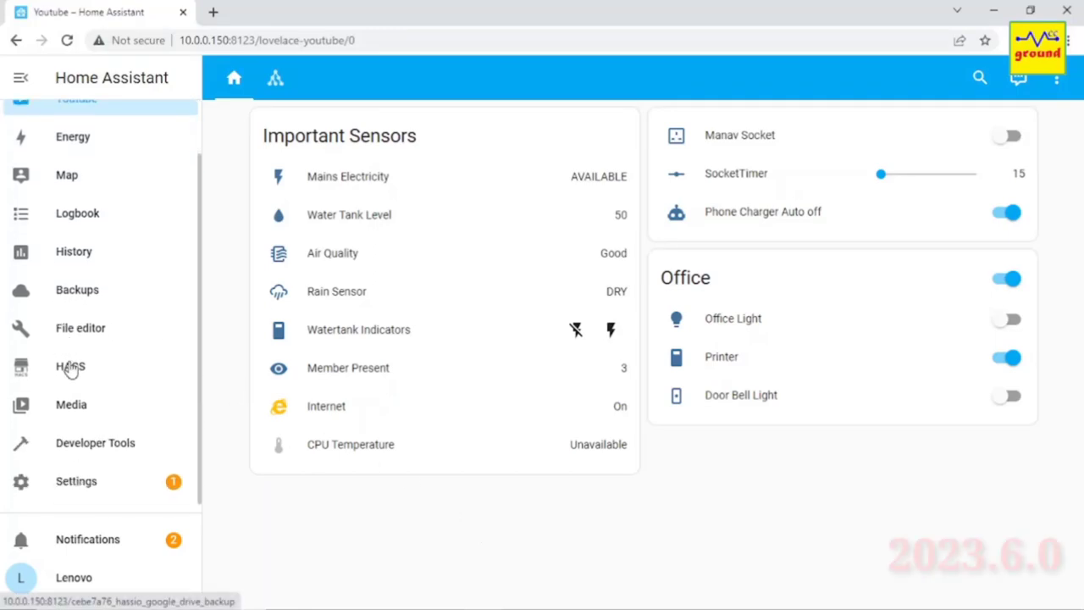
left_click(76, 481)
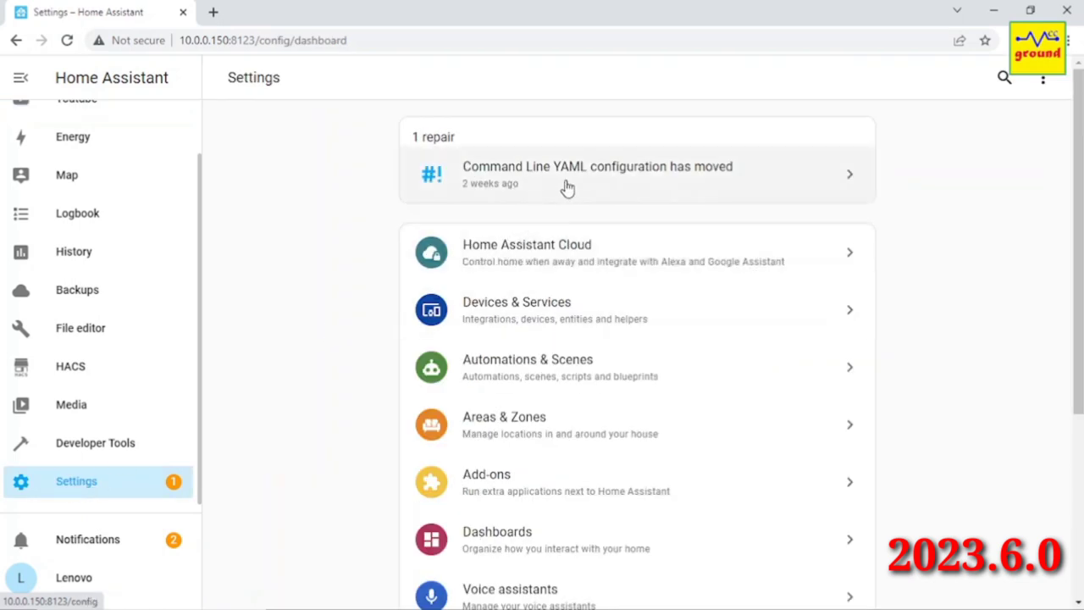
mouse_move(719, 188)
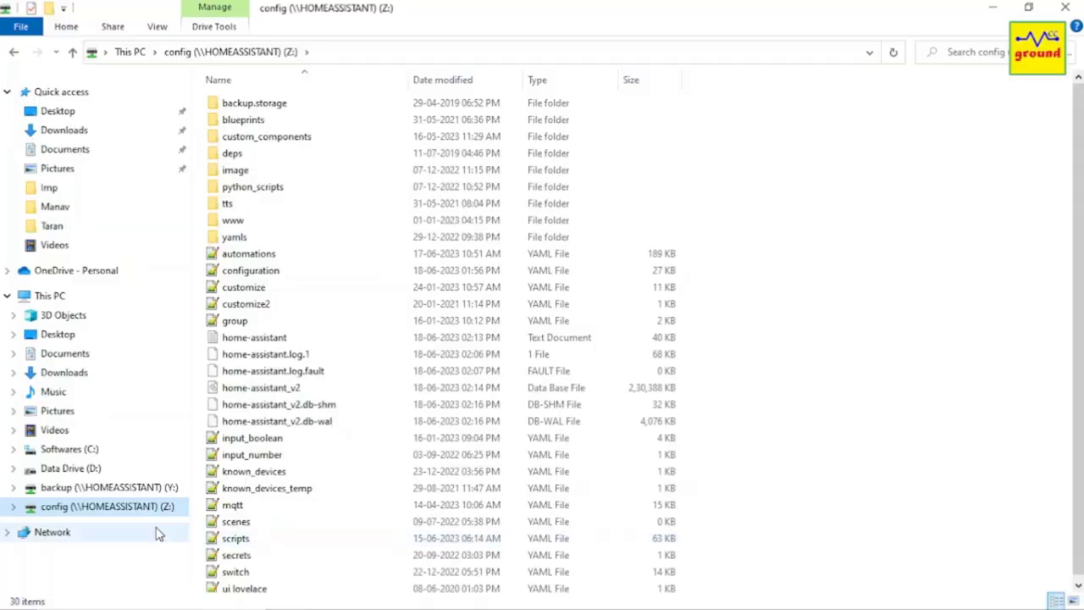
mouse_move(250, 270)
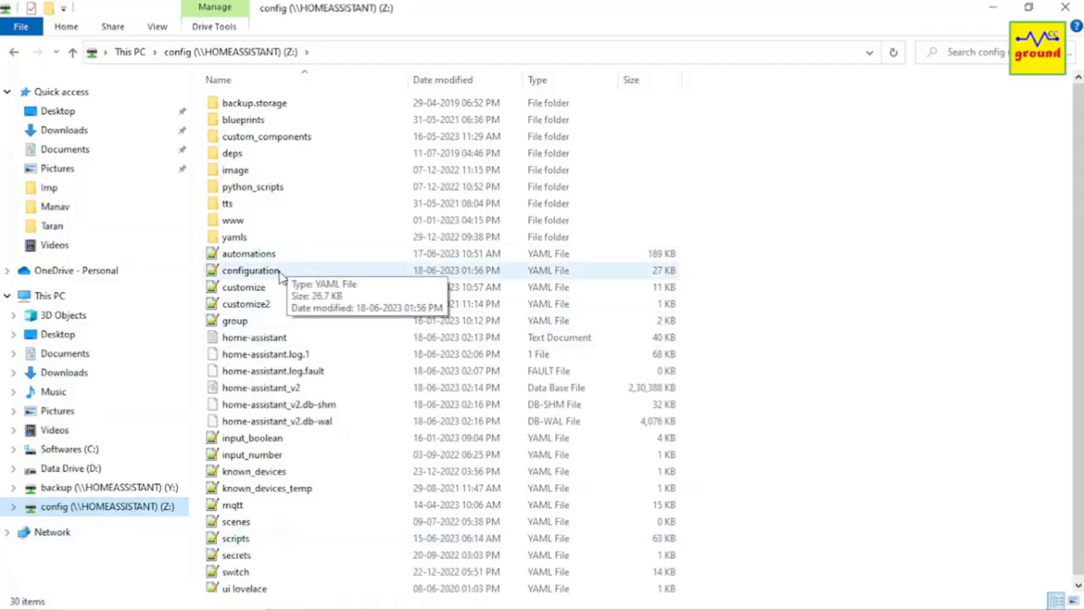
Step: Search configuration.yaml for 'command' to find the command_line platform entry
double_click(251, 270)
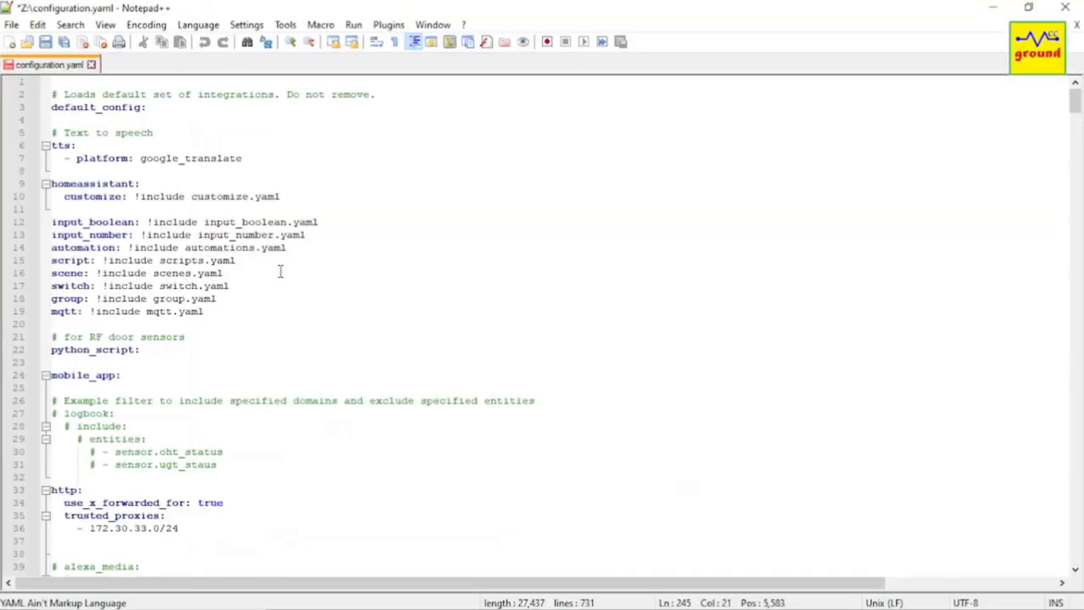
key("ctrl+f")
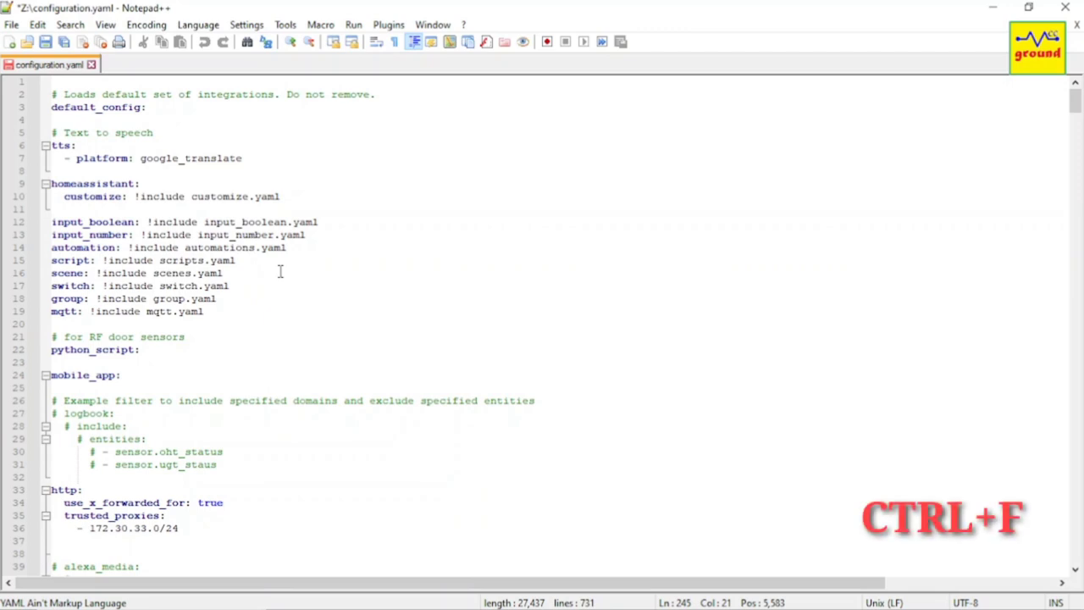
key("ctrl+f")
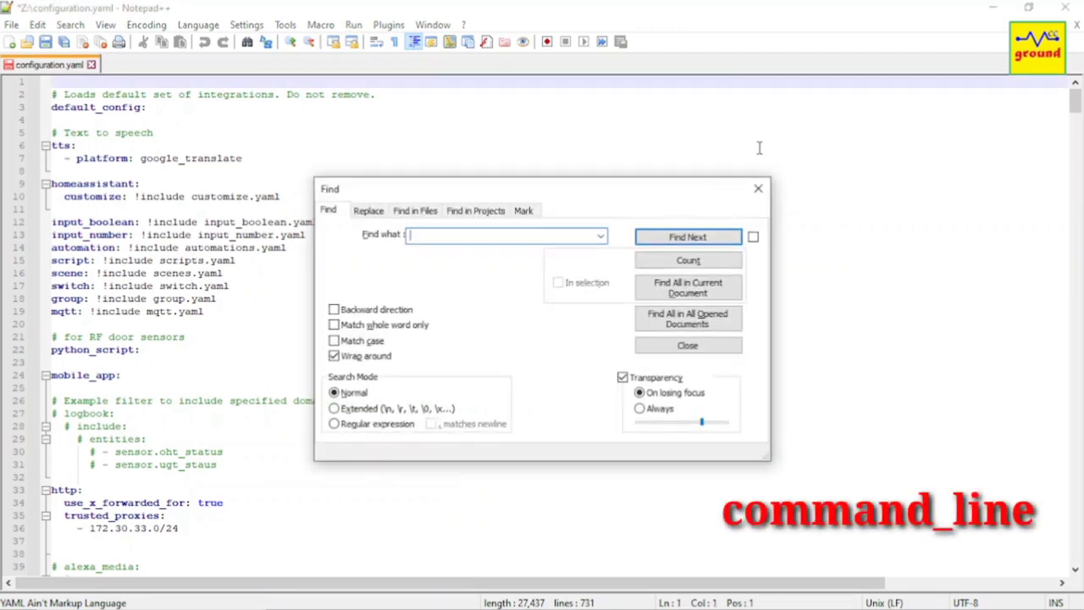
type("command_line")
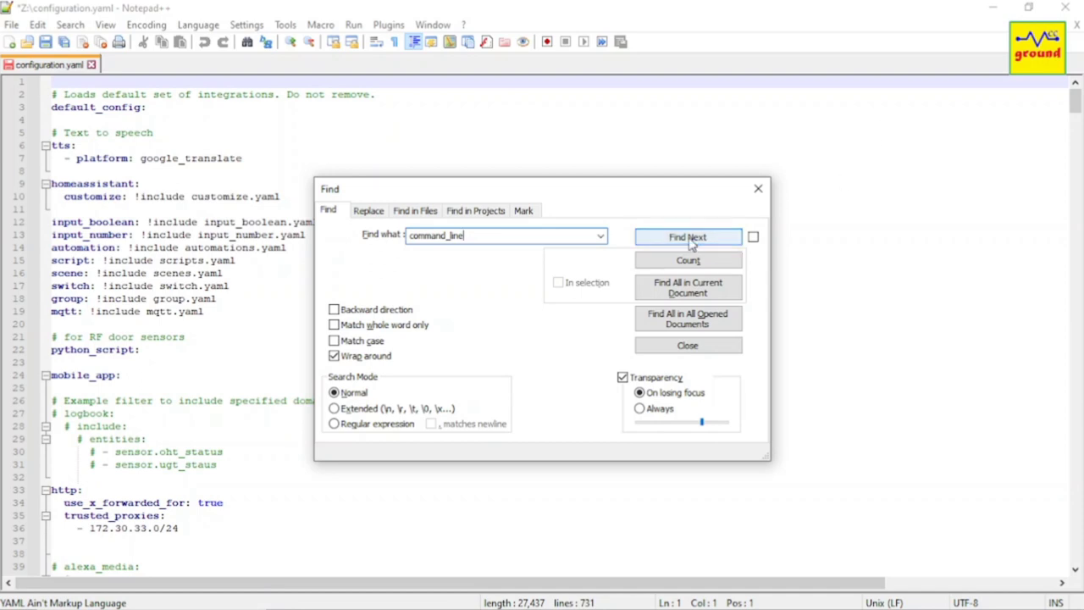
Step: Jump to the command_line entry and select the whole CPU Temperature sensor block
left_click(686, 236)
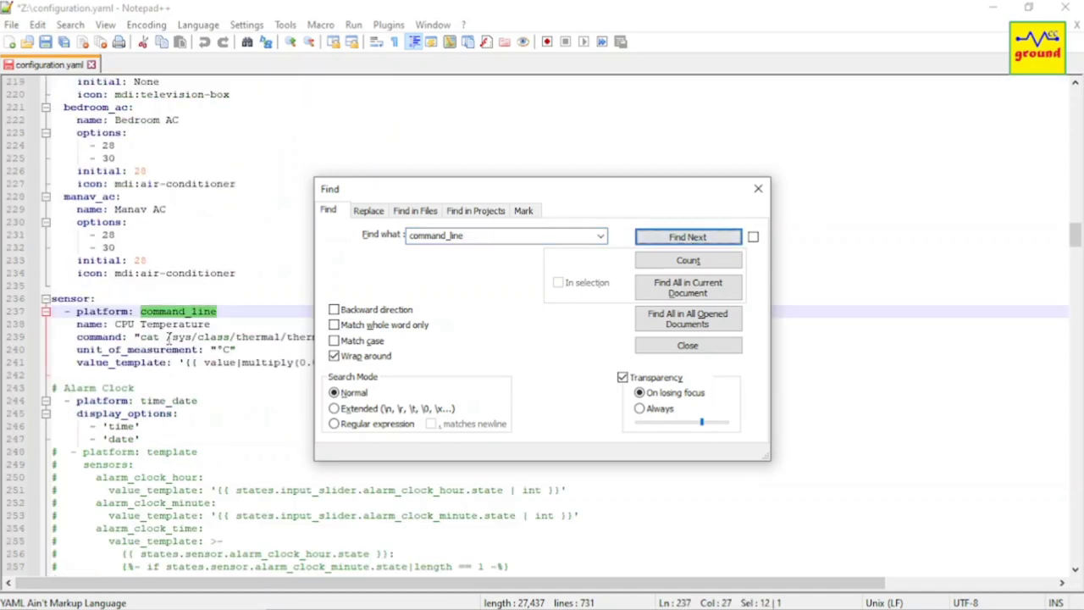
left_click(686, 237)
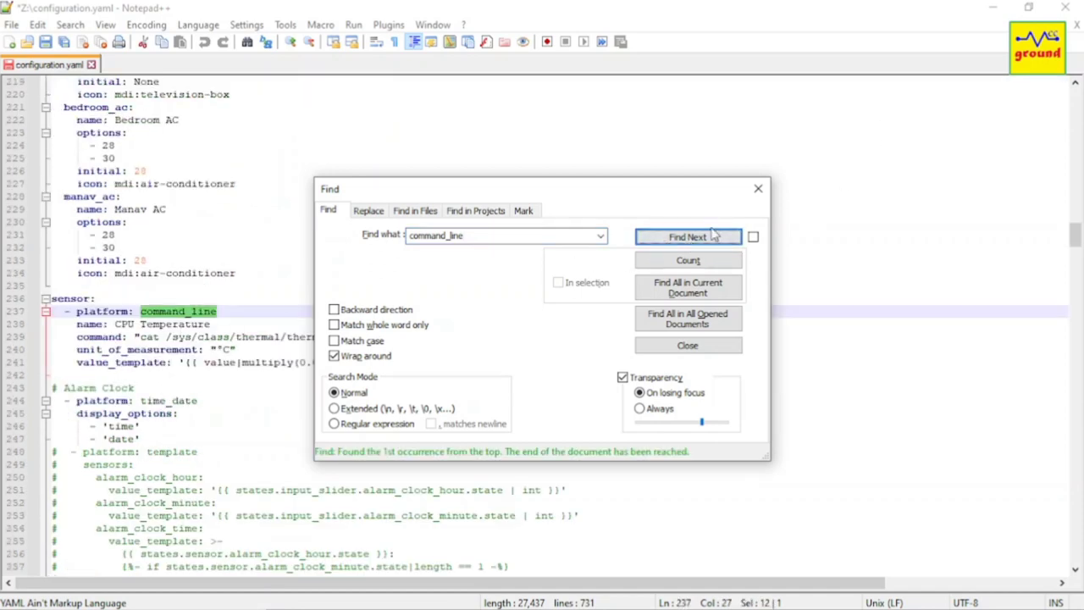
left_click(687, 345)
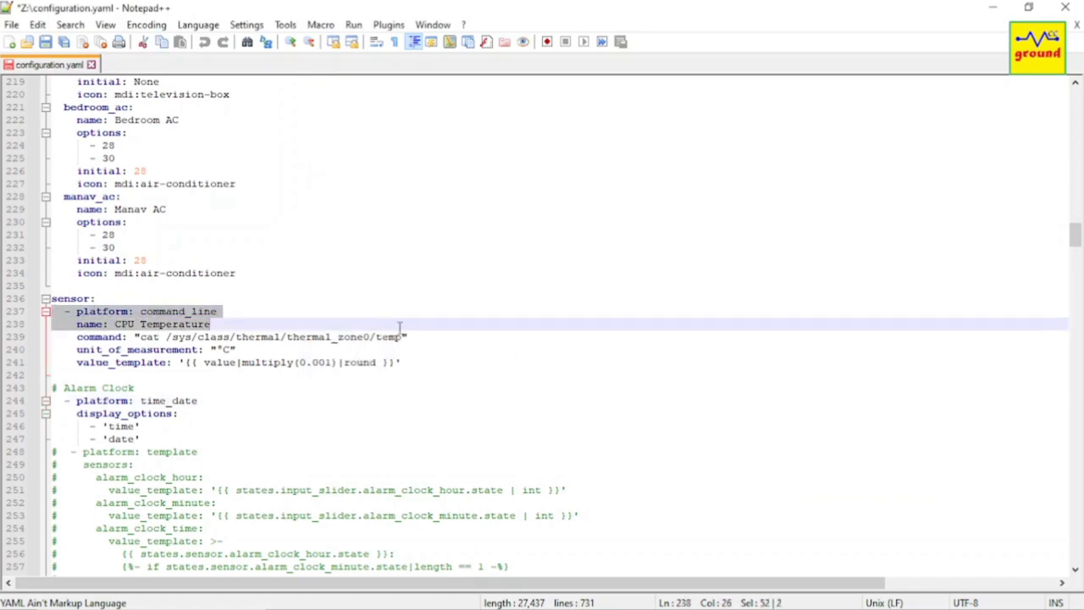
left_click_drag(399, 328, 425, 363)
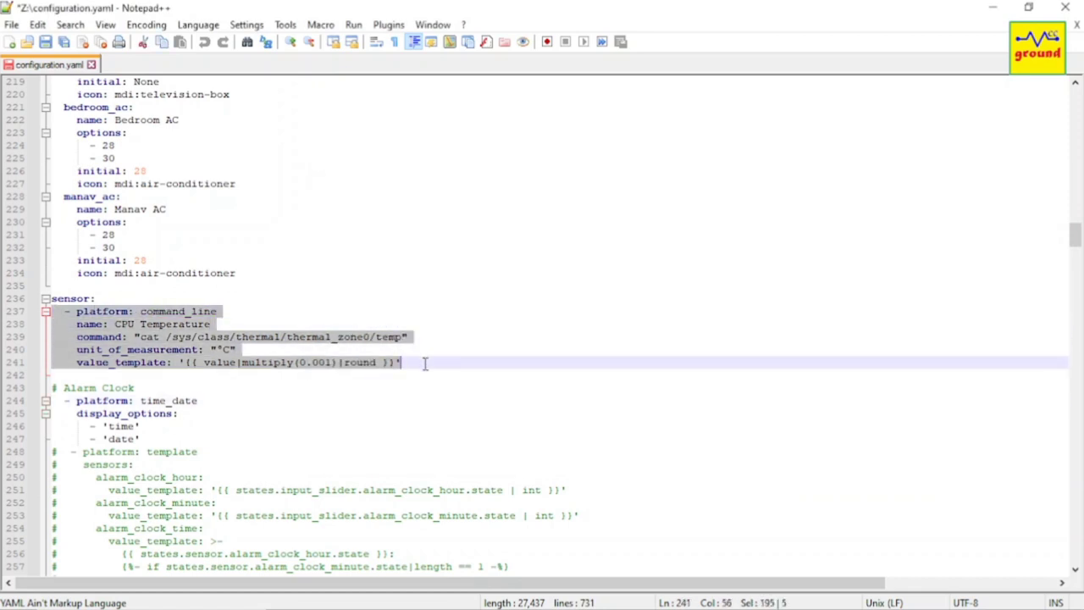
Step: Cut the block and create a top-level 'command_line:' key with a 'sensor:' item above sensor
key("Delete")
type("command")
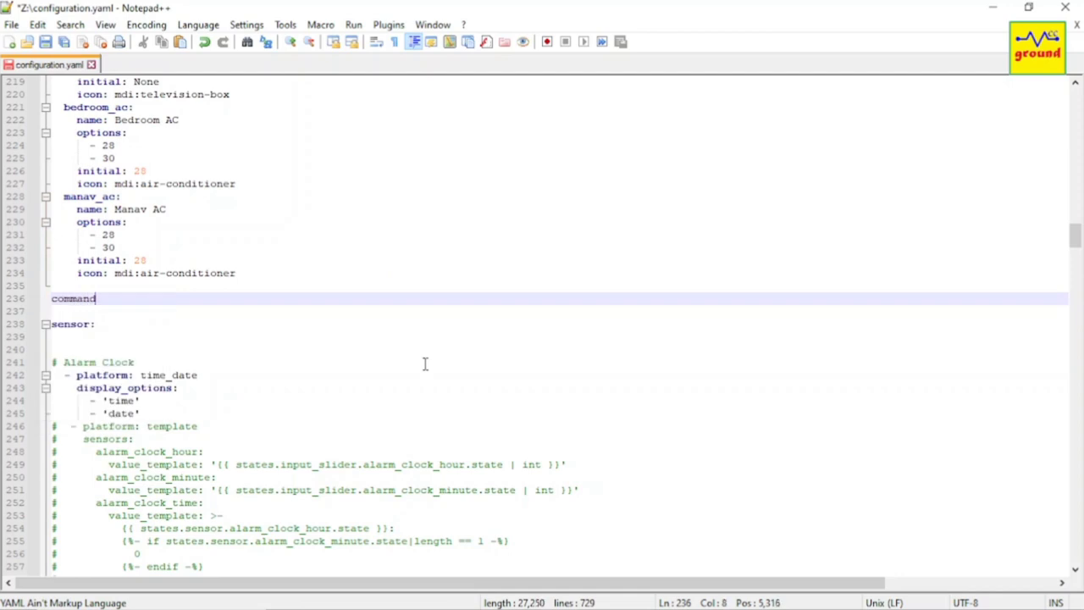
type("_line:")
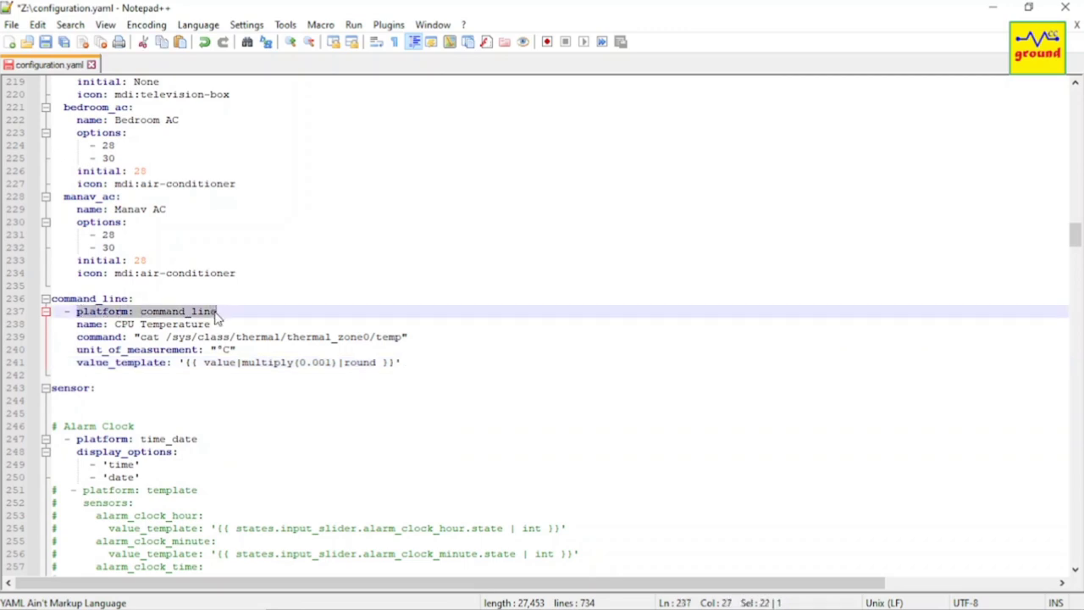
type("sensor:")
type("unique")
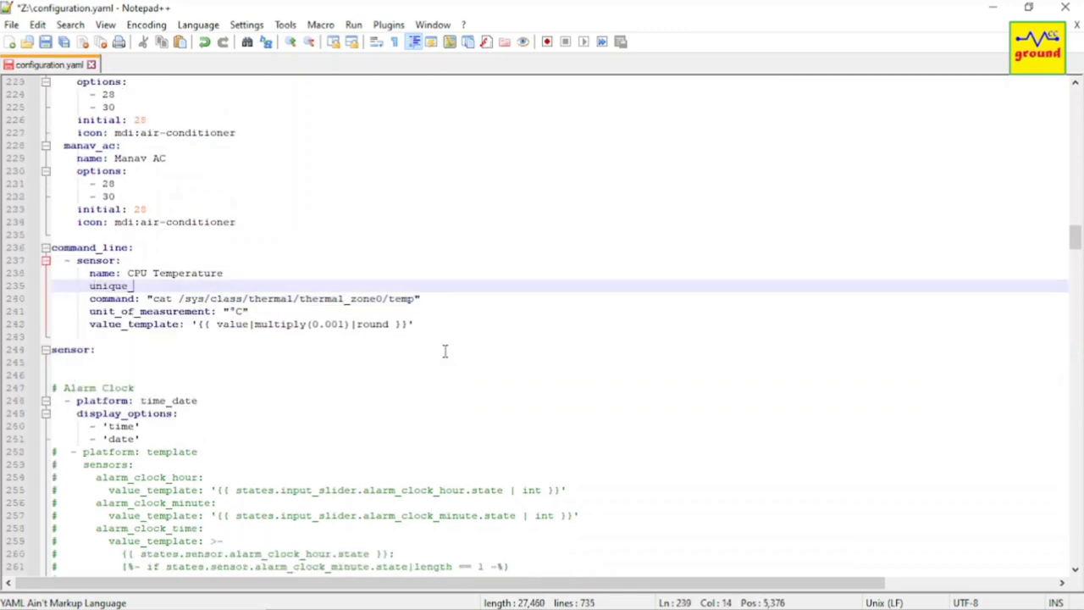
Step: Add 'unique_id: cpu_temperature' to the CPU Temperature sensor and save the file
type("_id: cpu")
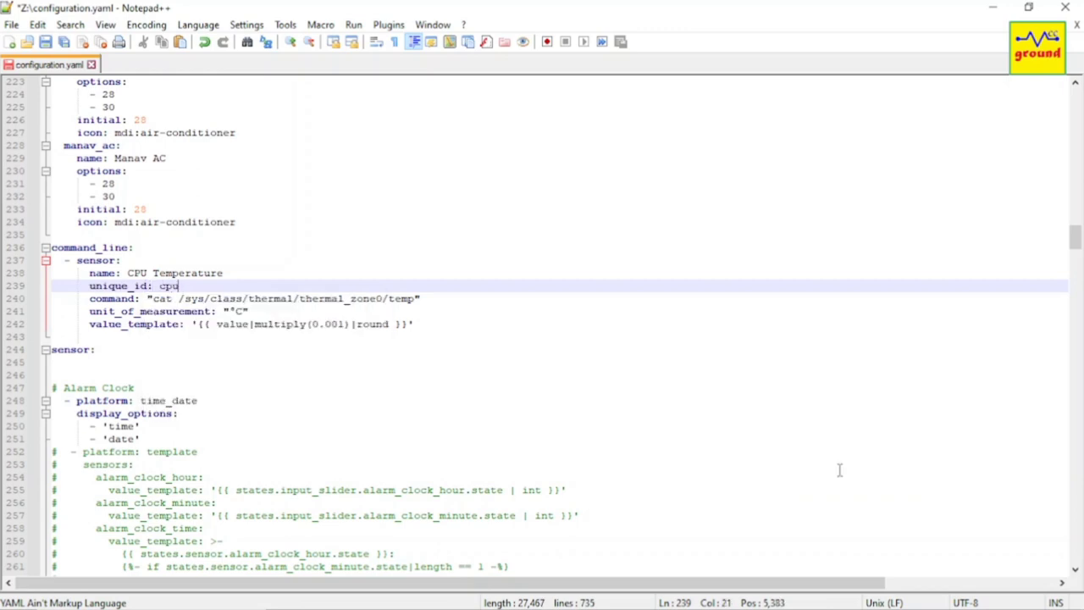
type("_tempe")
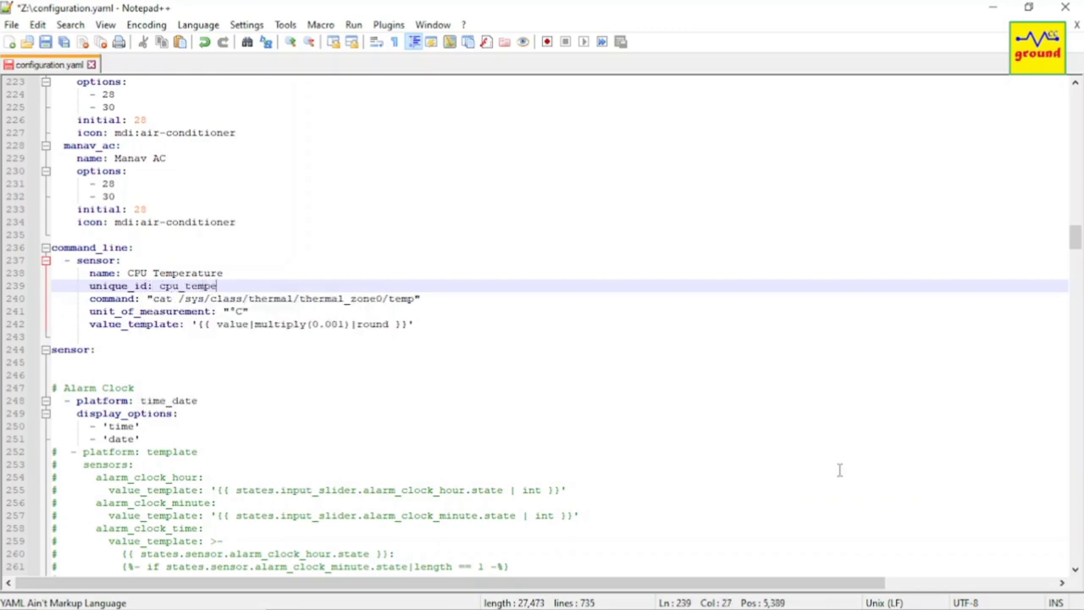
type("rature")
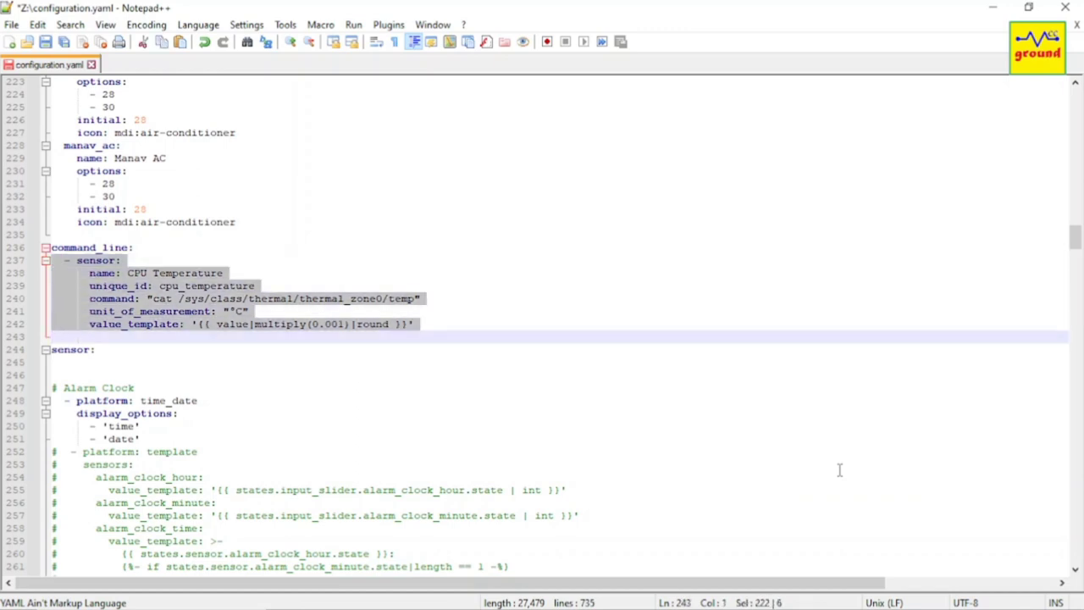
key("ctrl+v")
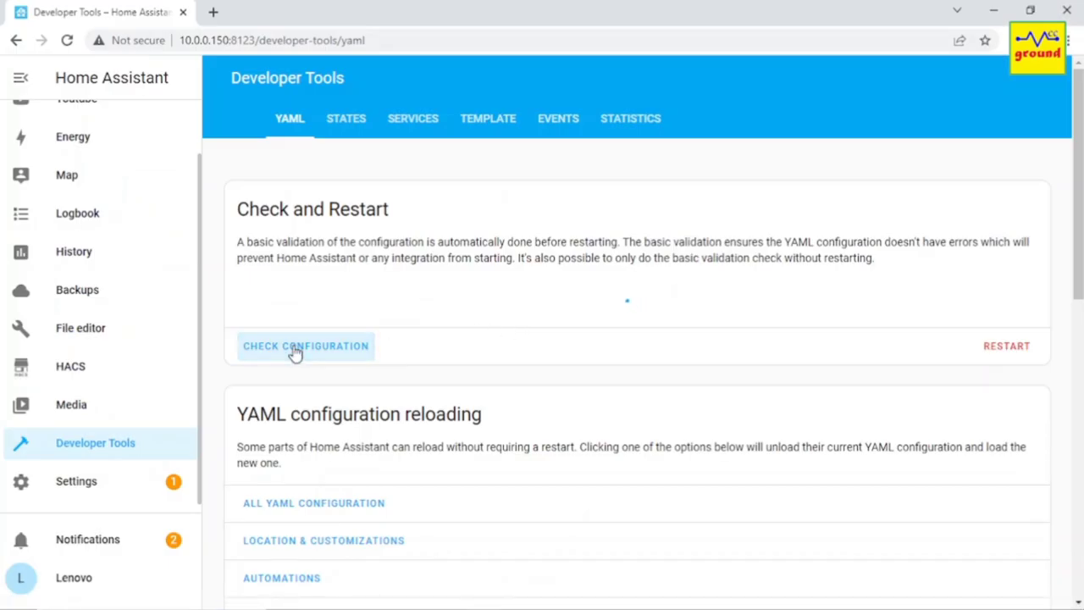
Step: Check the configuration passes, then request a restart of Home Assistant
left_click(305, 346)
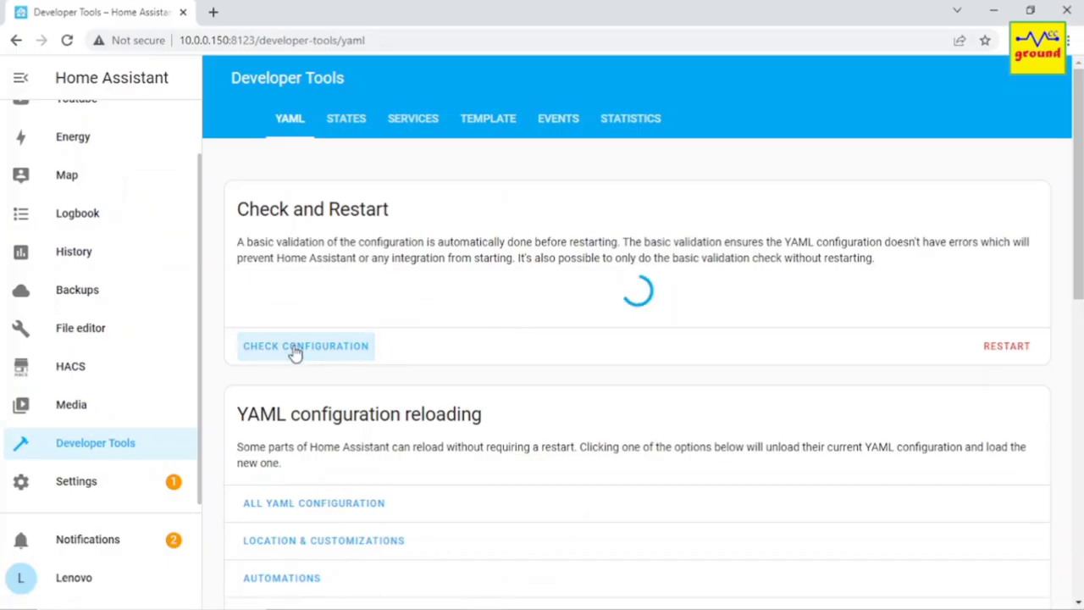
left_click(305, 345)
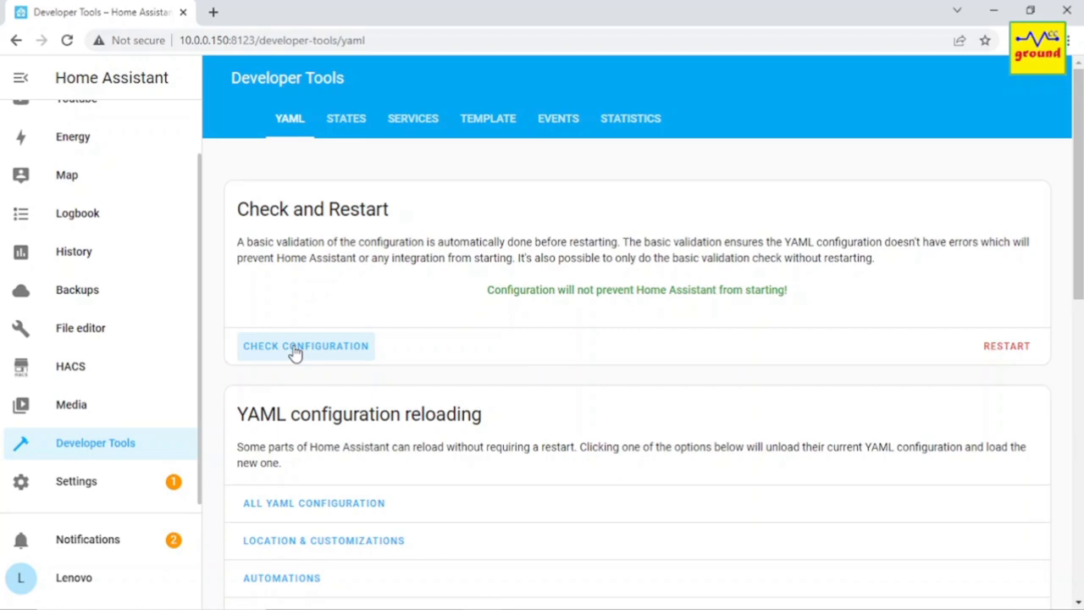
left_click(1006, 346)
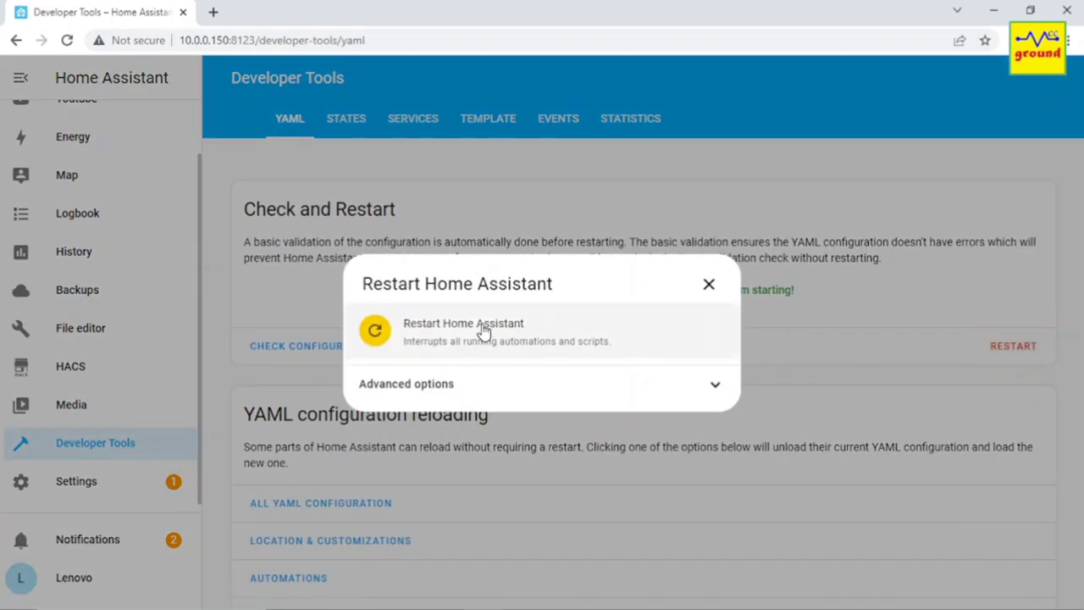
left_click(708, 284)
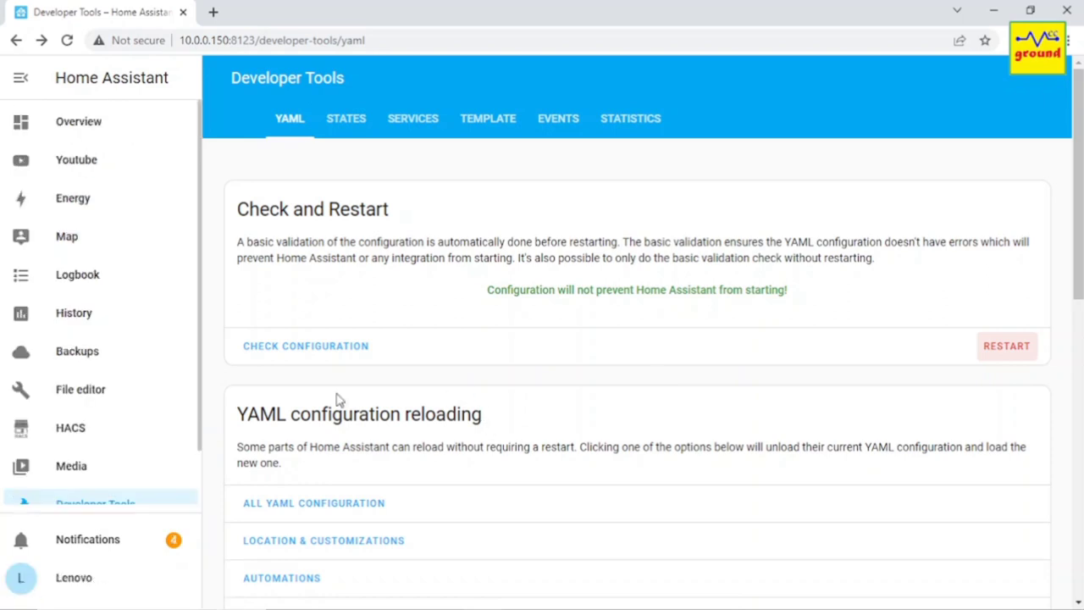
Step: Confirm Settings lists no repair and the Youtube dashboard shows CPU Temperature 67 °C
scroll("down", 3)
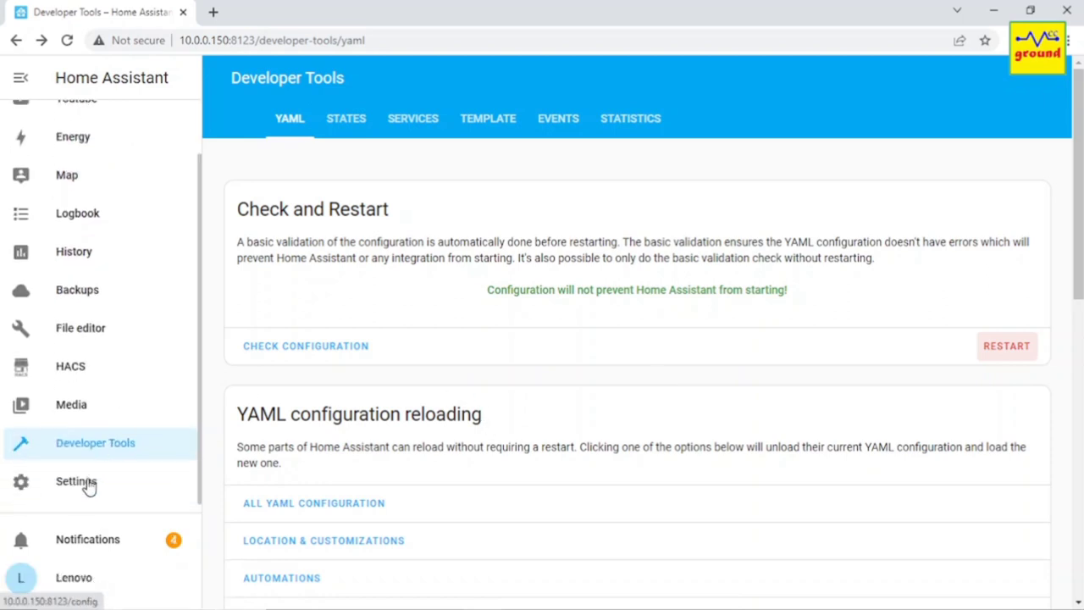
left_click(76, 481)
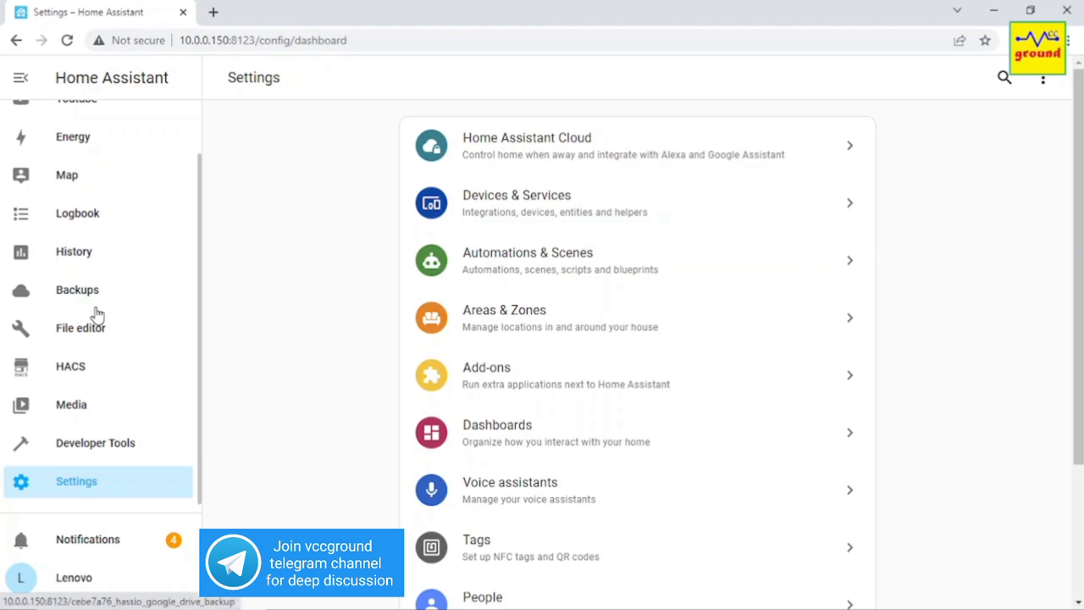
left_click(76, 160)
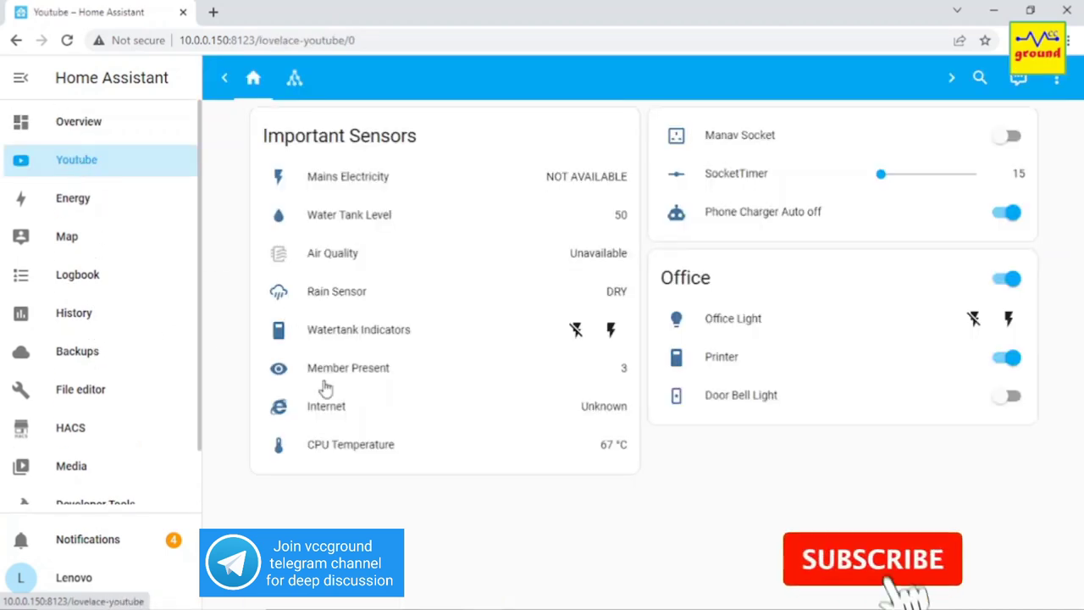